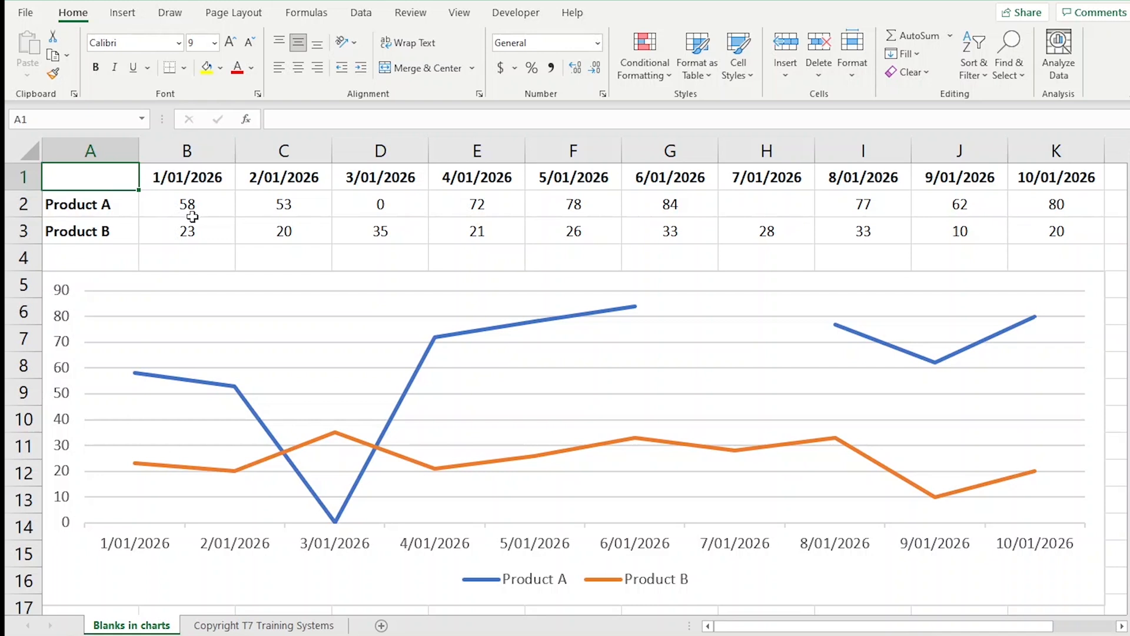
{"action": "mouse_move", "coordinate": [173, 390]}
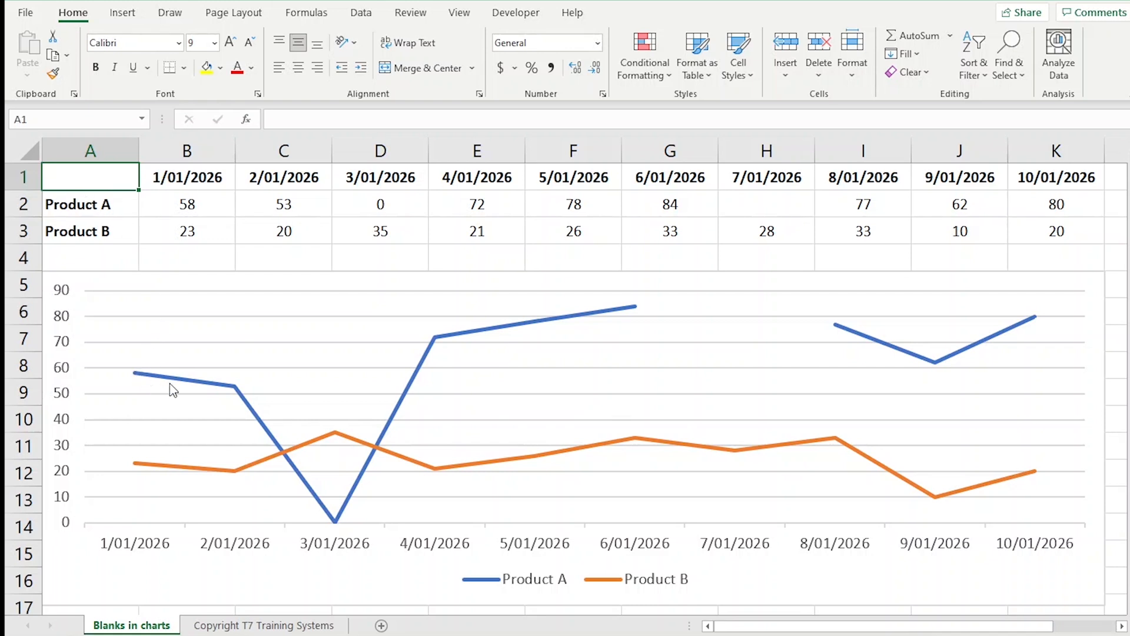
{"action": "mouse_move", "coordinate": [357, 210]}
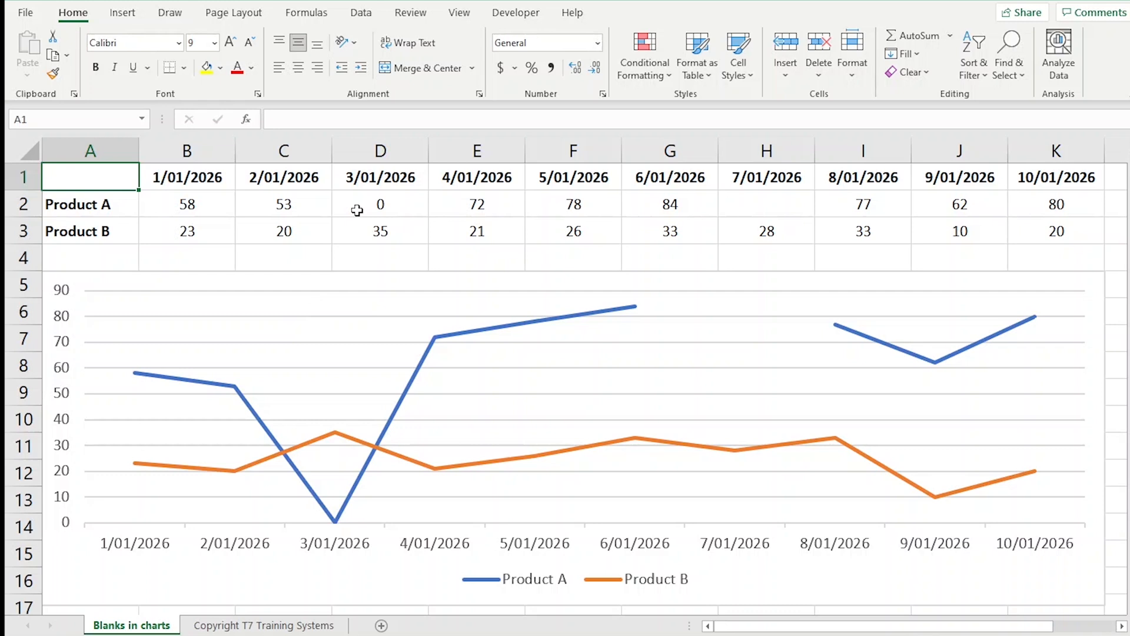
- Inspect the zero and blank Product A cells, then reach the chart's Hidden and Empty Cell Settings
{"action": "left_click", "coordinate": [380, 204]}
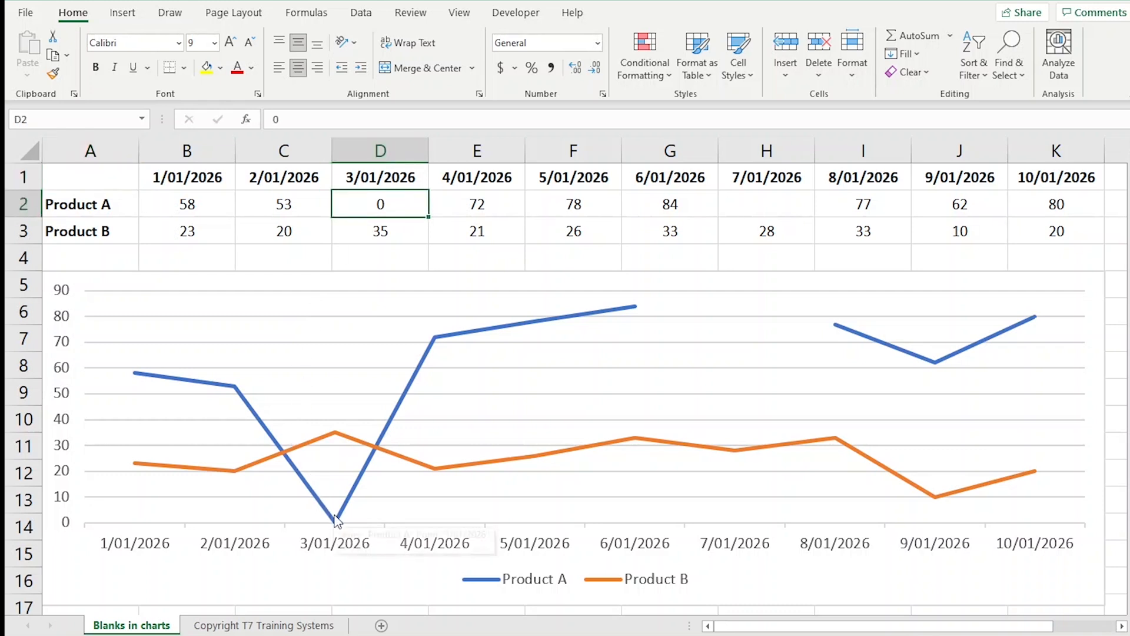
{"action": "mouse_move", "coordinate": [491, 362]}
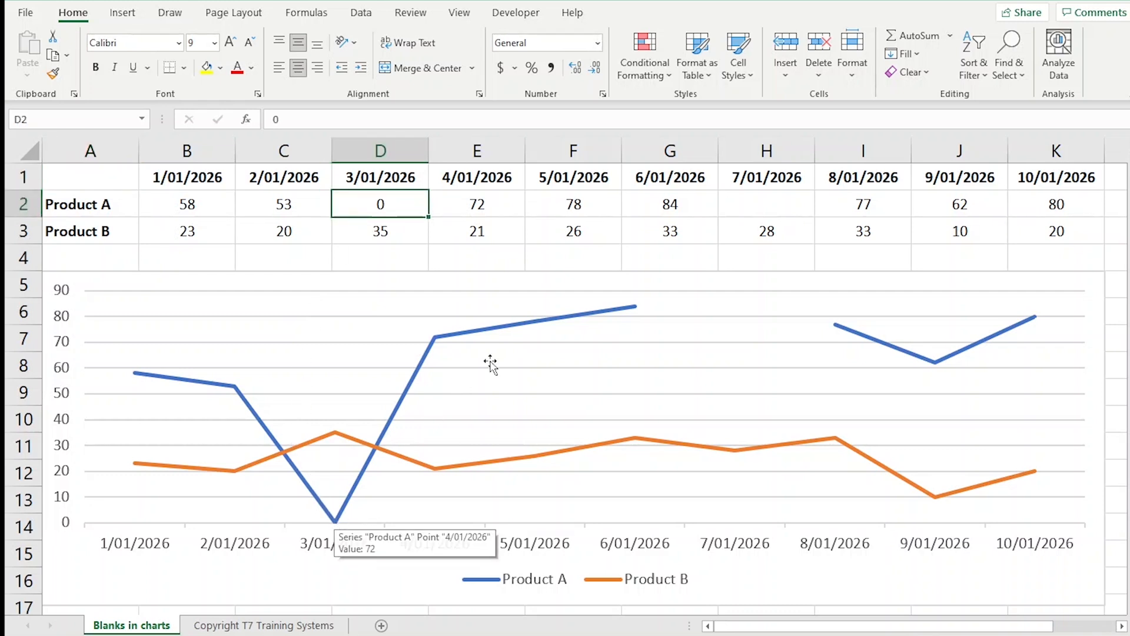
{"action": "left_click", "coordinate": [766, 203]}
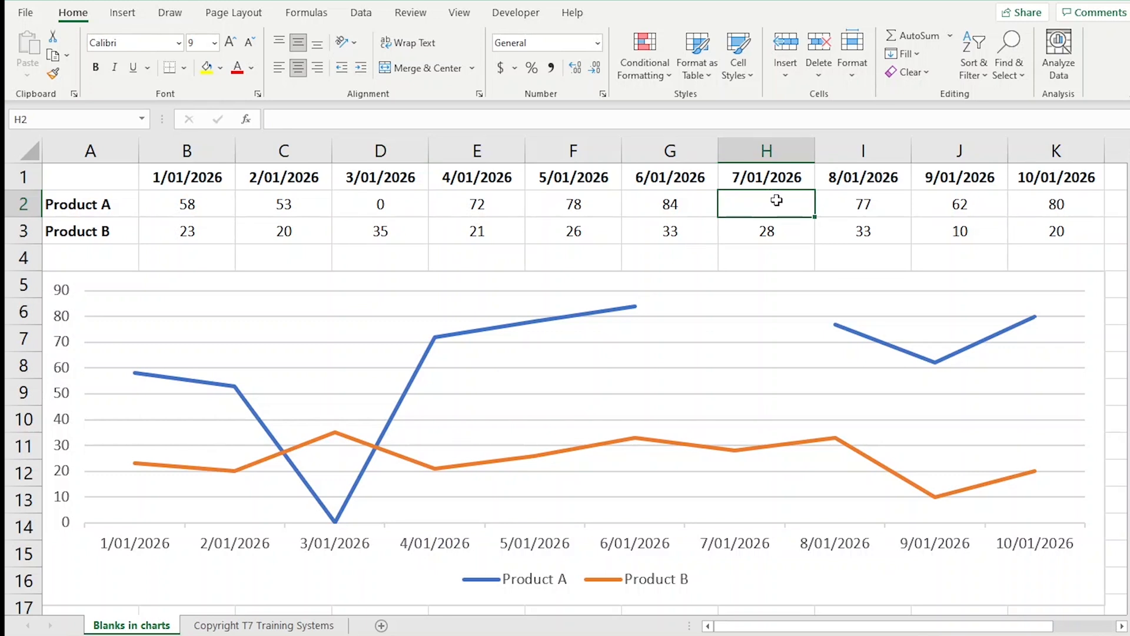
{"action": "mouse_move", "coordinate": [637, 310]}
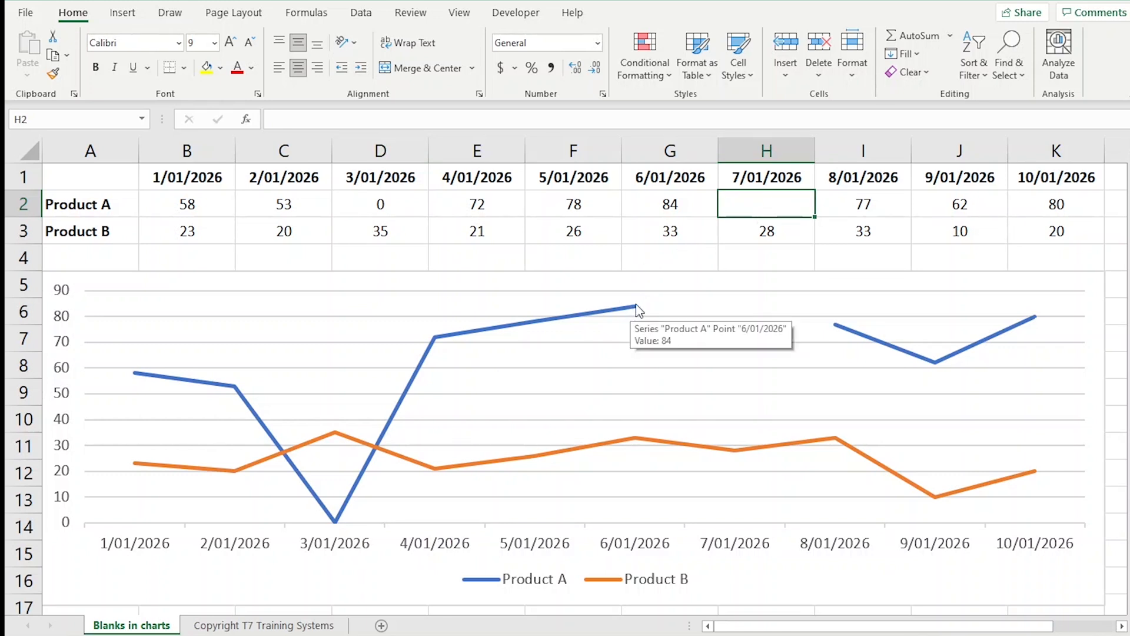
{"action": "mouse_move", "coordinate": [671, 282]}
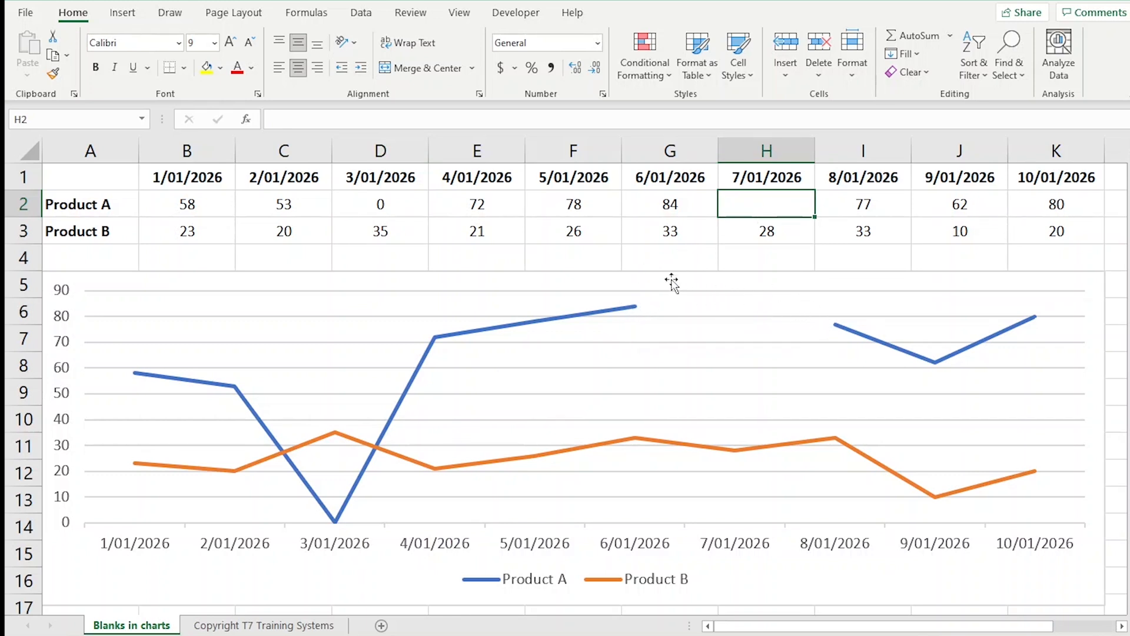
{"action": "mouse_move", "coordinate": [824, 323]}
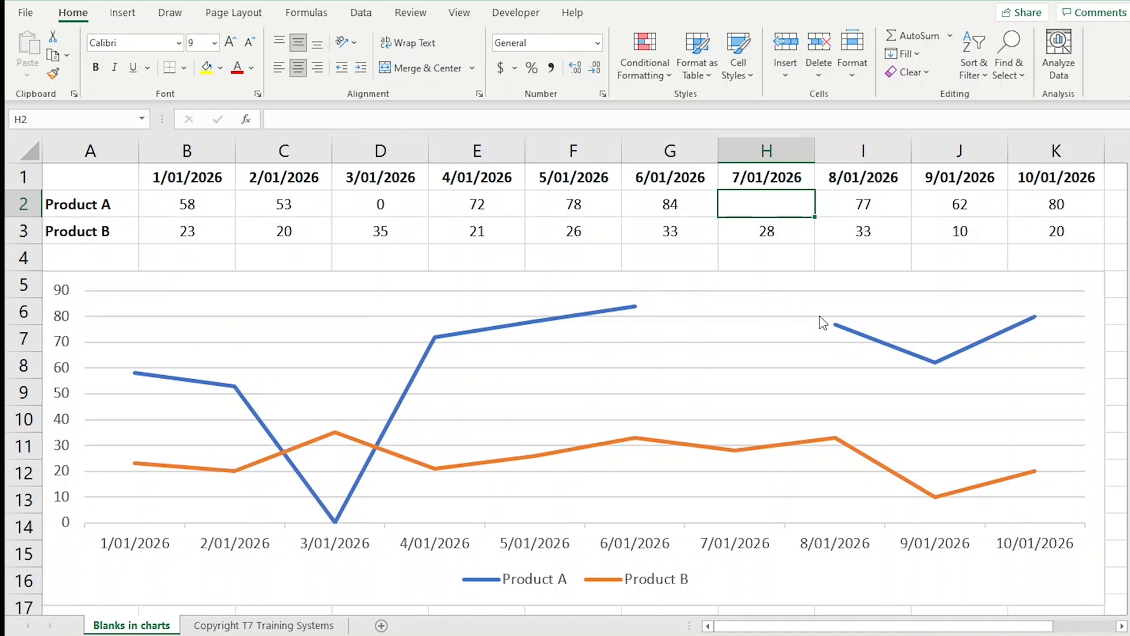
{"action": "mouse_move", "coordinate": [824, 322]}
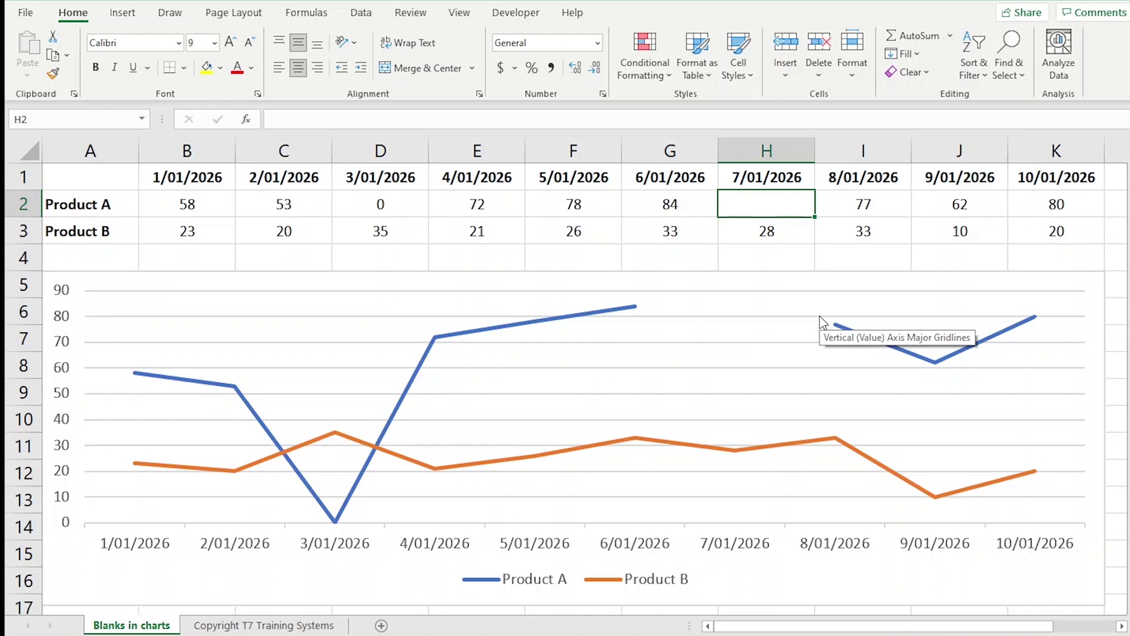
{"action": "mouse_move", "coordinate": [774, 326]}
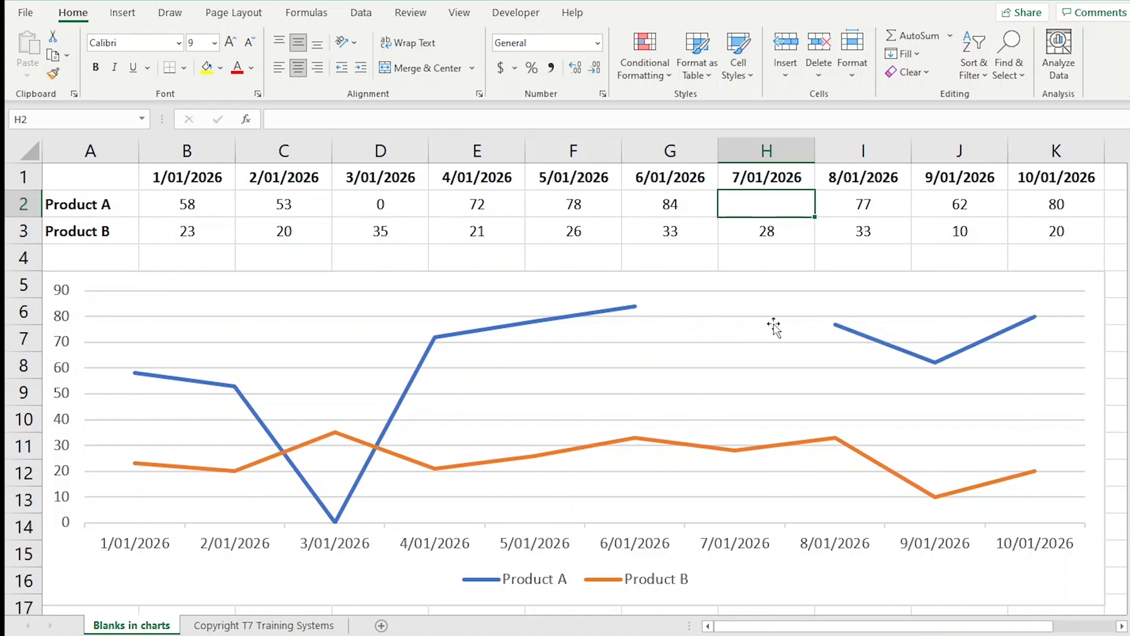
{"action": "mouse_move", "coordinate": [839, 332]}
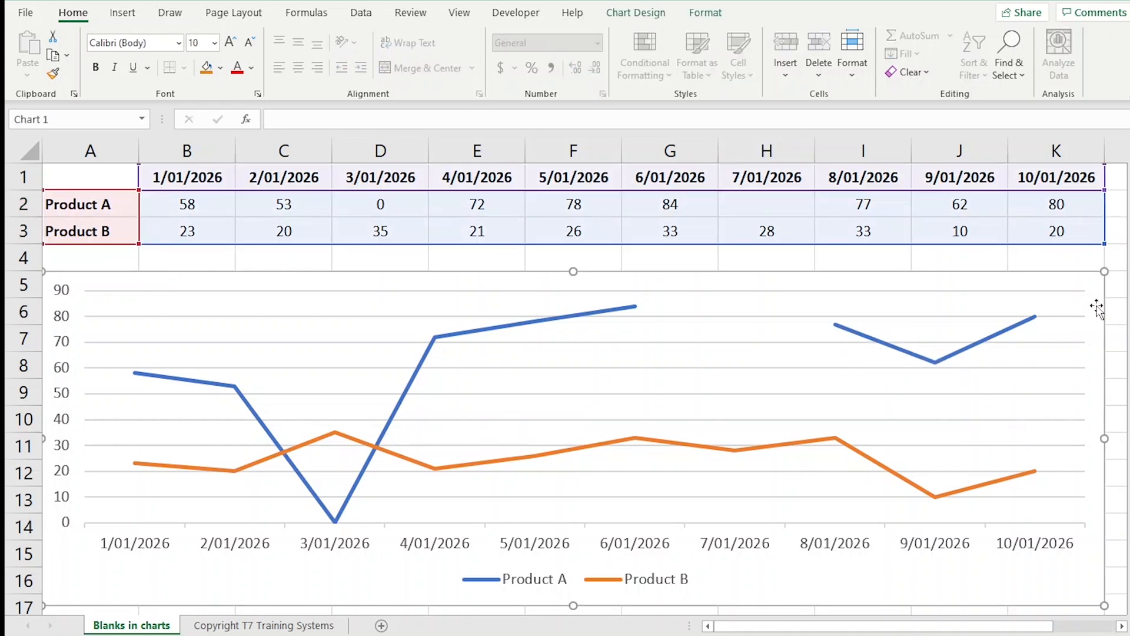
{"action": "left_click", "coordinate": [634, 12]}
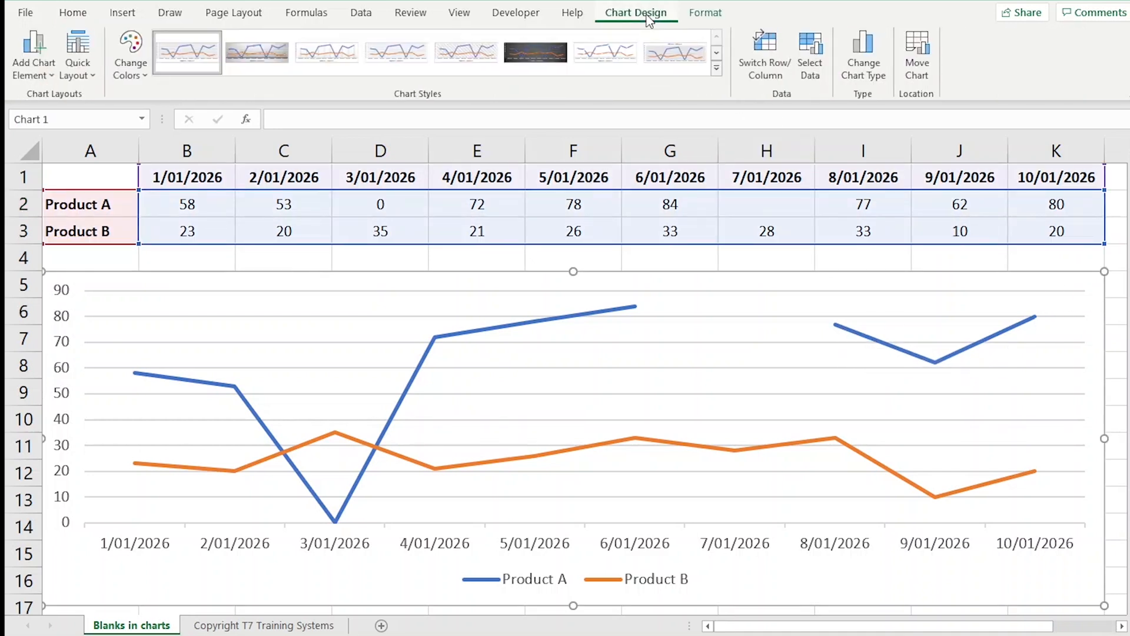
{"action": "mouse_move", "coordinate": [810, 54]}
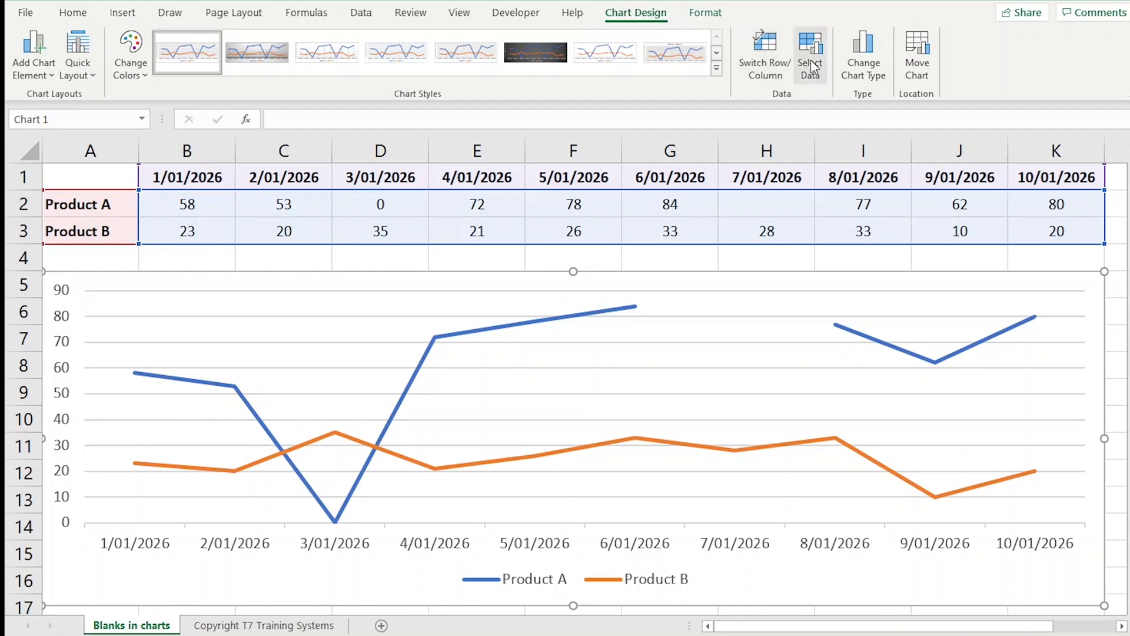
{"action": "left_click", "coordinate": [810, 54]}
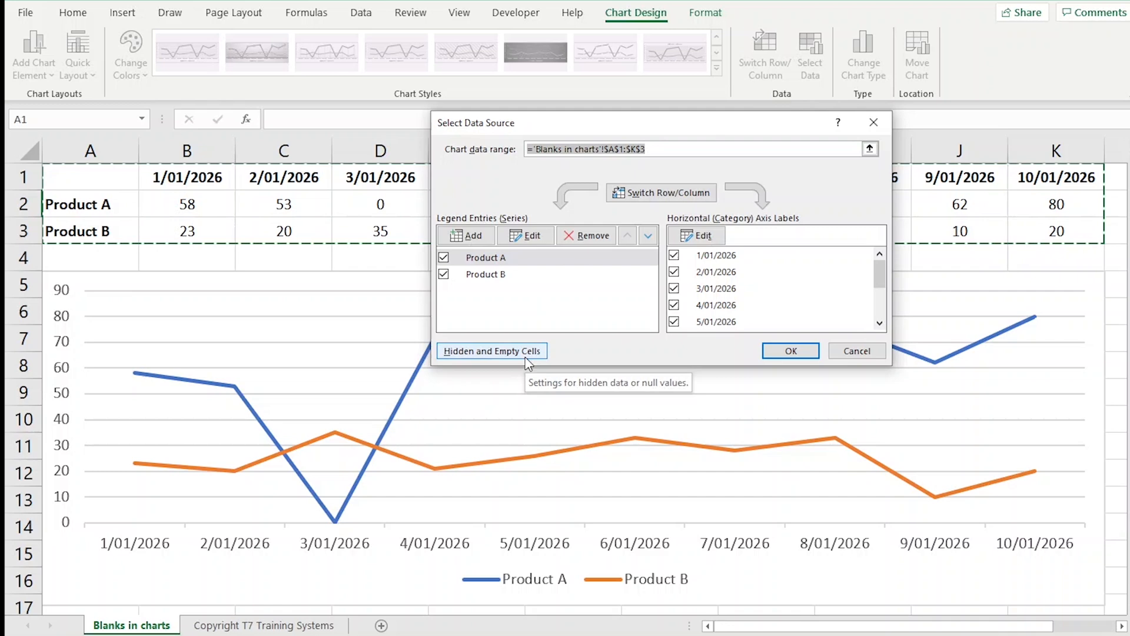
{"action": "left_click", "coordinate": [492, 350]}
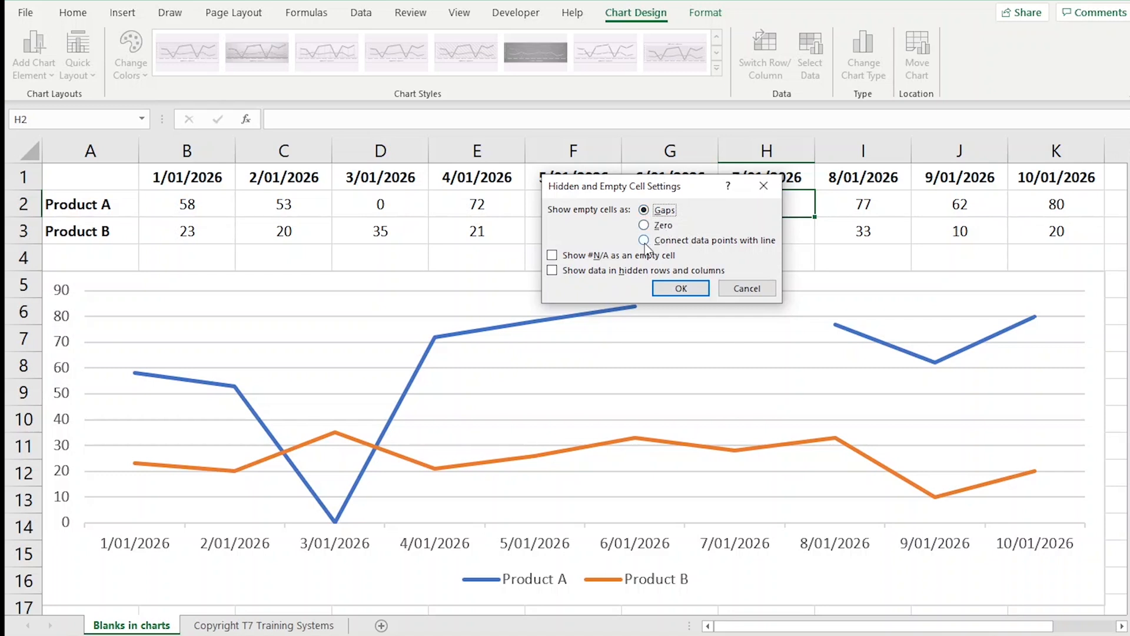
{"action": "mouse_move", "coordinate": [760, 246]}
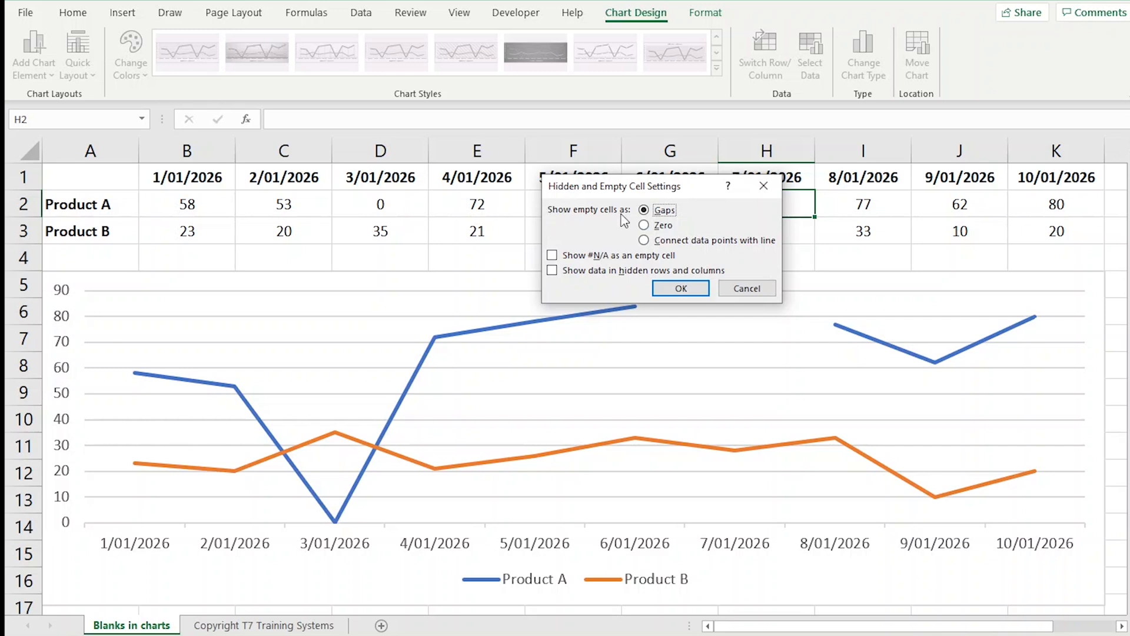
- Show empty cells as Zero and apply it so the 7/01/2026 point drops to the axis
{"action": "left_click", "coordinate": [643, 225]}
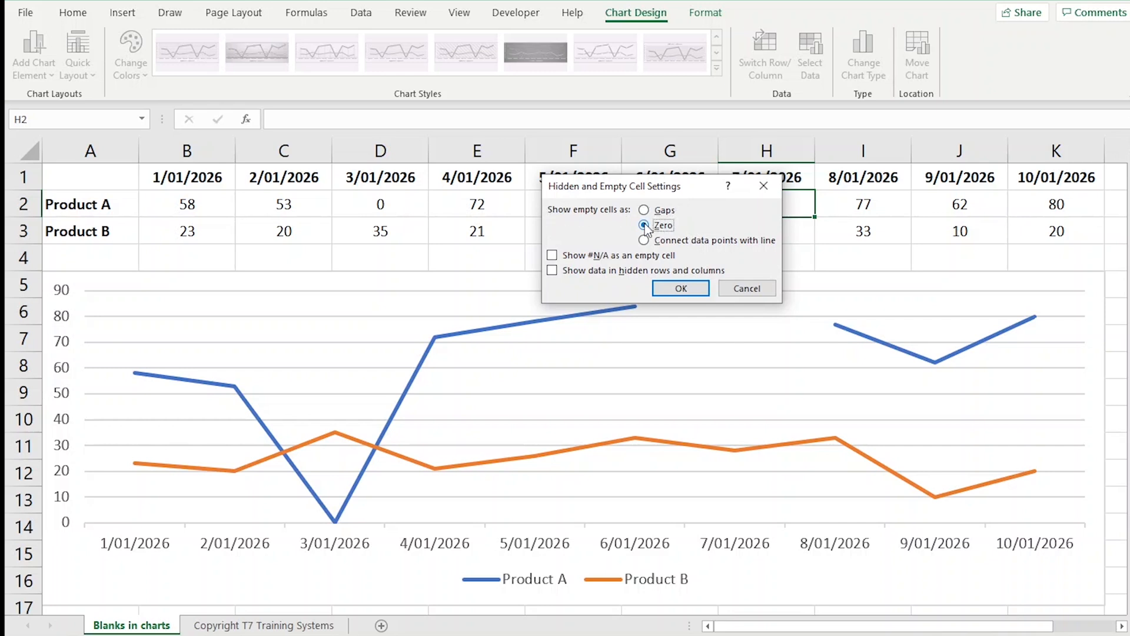
{"action": "left_click", "coordinate": [679, 287]}
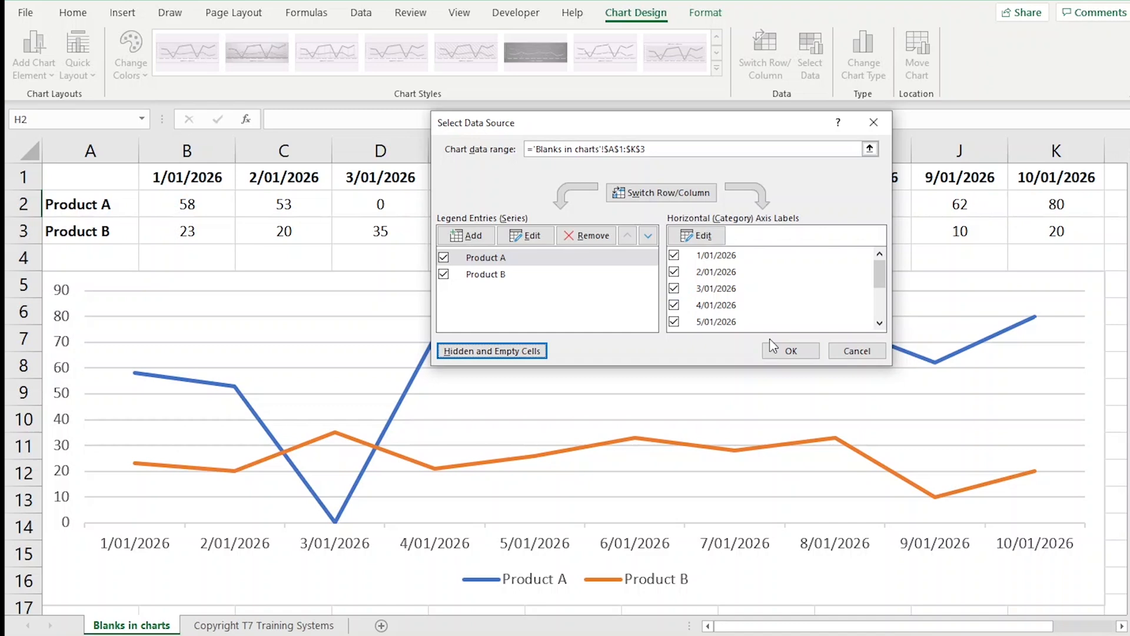
{"action": "left_click", "coordinate": [789, 350]}
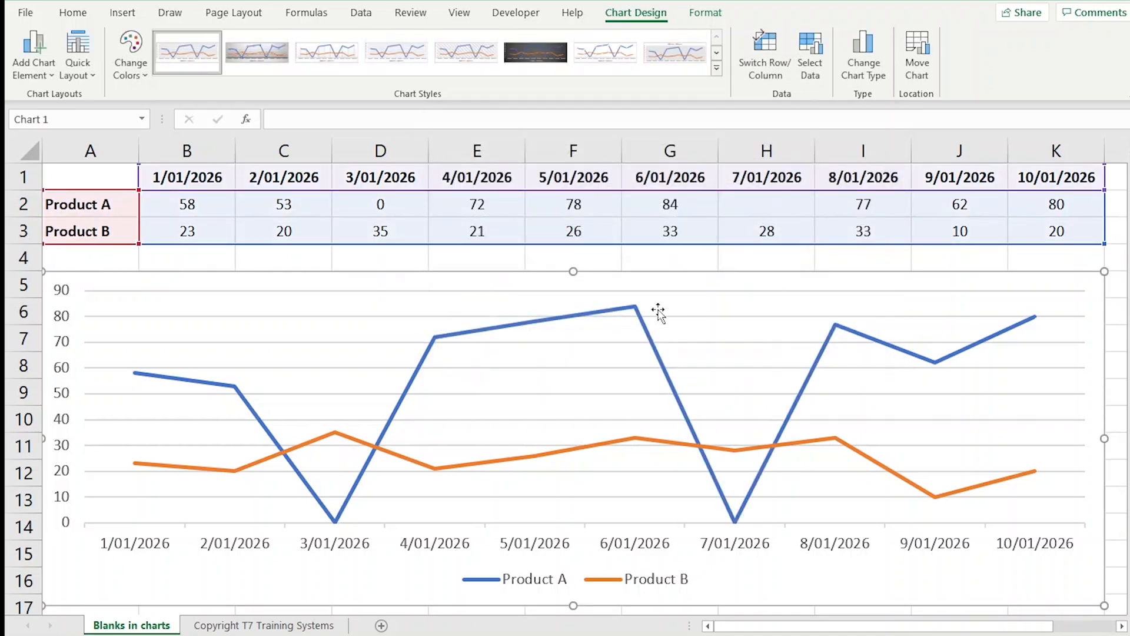
{"action": "mouse_move", "coordinate": [798, 381]}
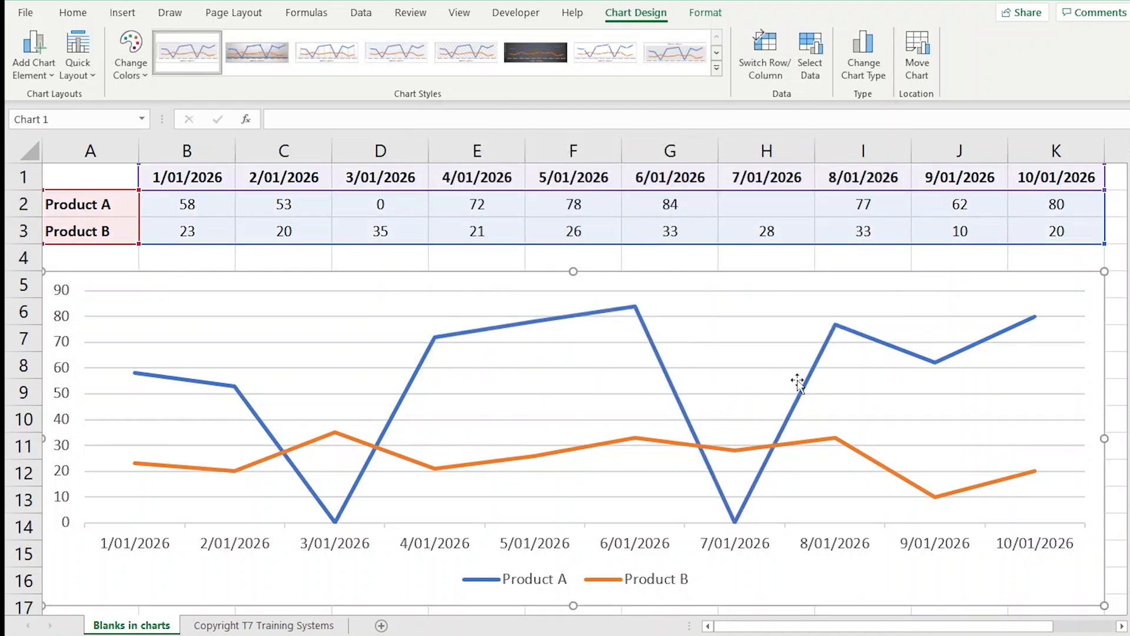
{"action": "mouse_move", "coordinate": [832, 332]}
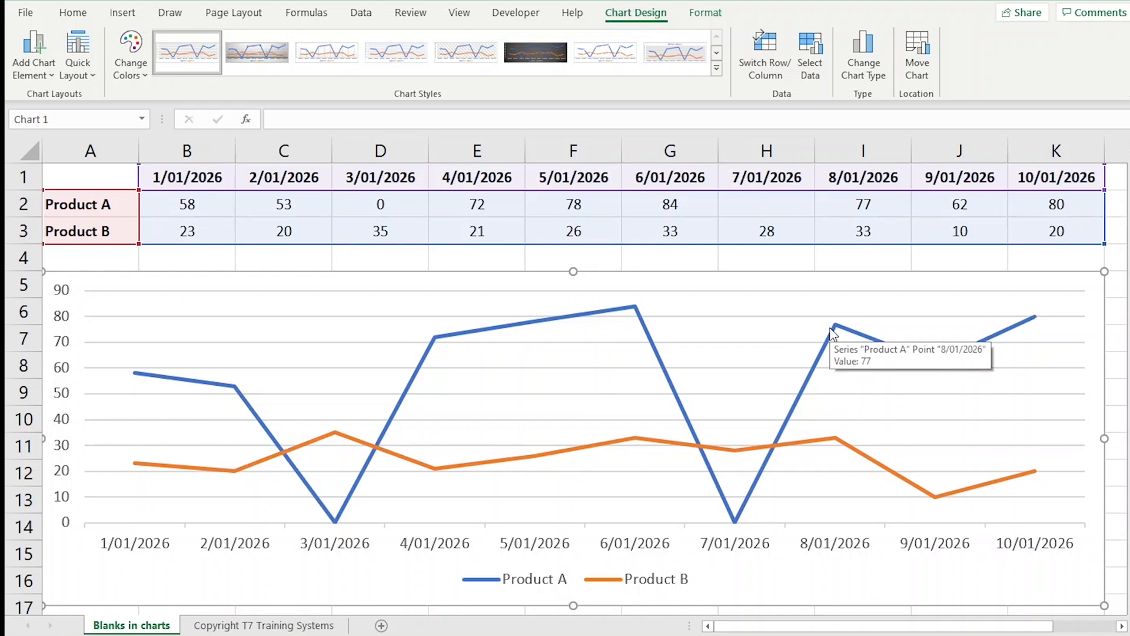
- Choose 'Connect data points with line' so Product A runs straight from 6/01 to 8/01
{"action": "left_click", "coordinate": [810, 54]}
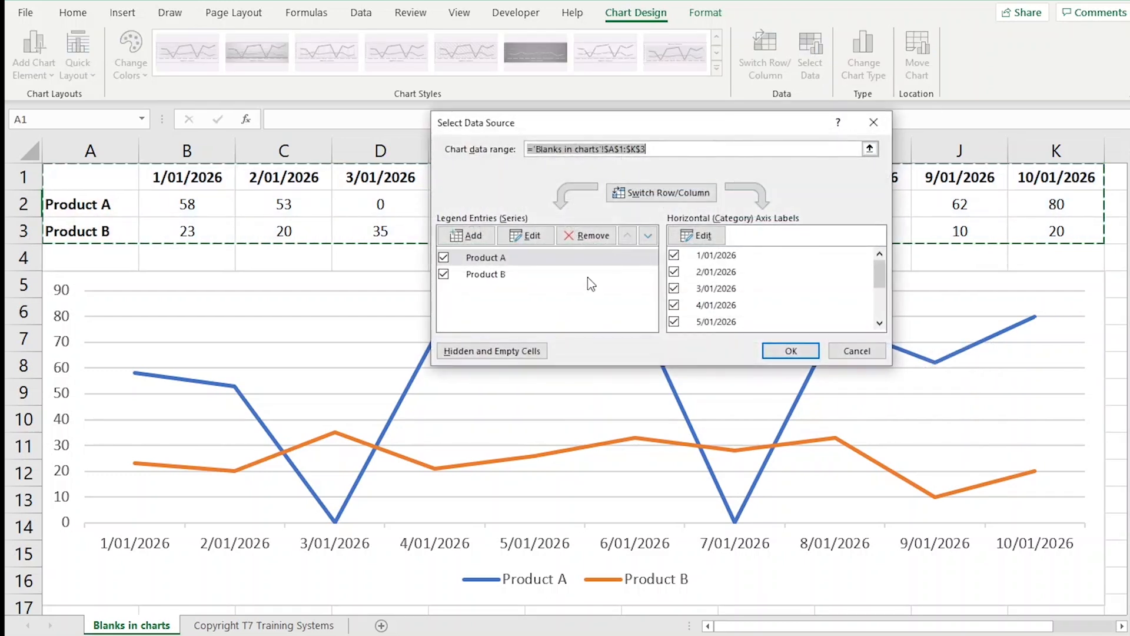
{"action": "left_click", "coordinate": [492, 351]}
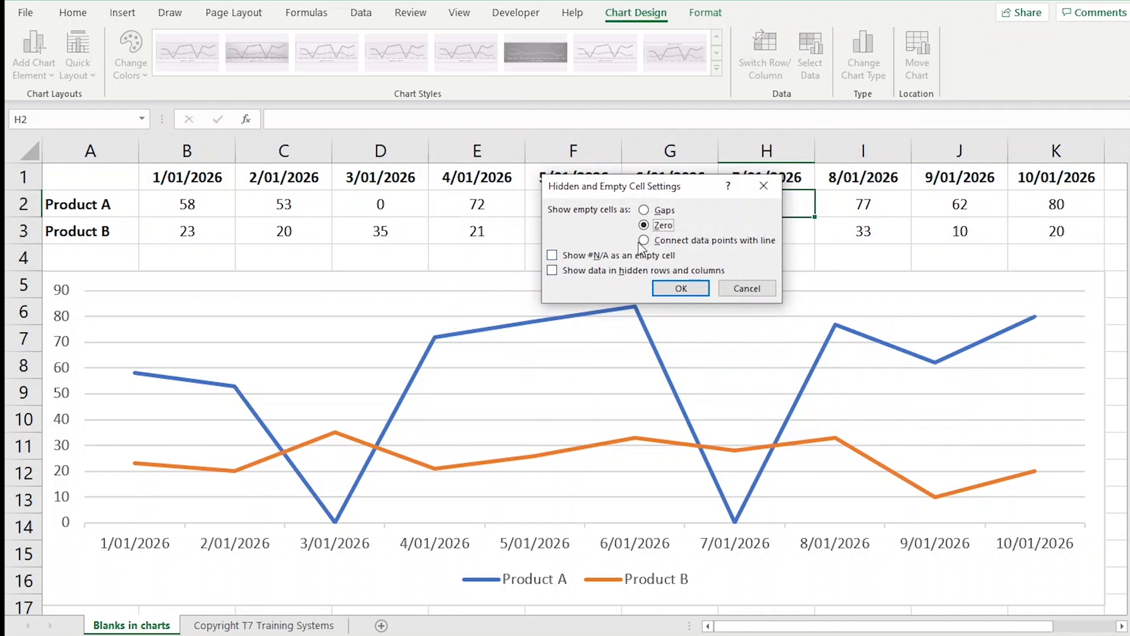
{"action": "left_click", "coordinate": [644, 240]}
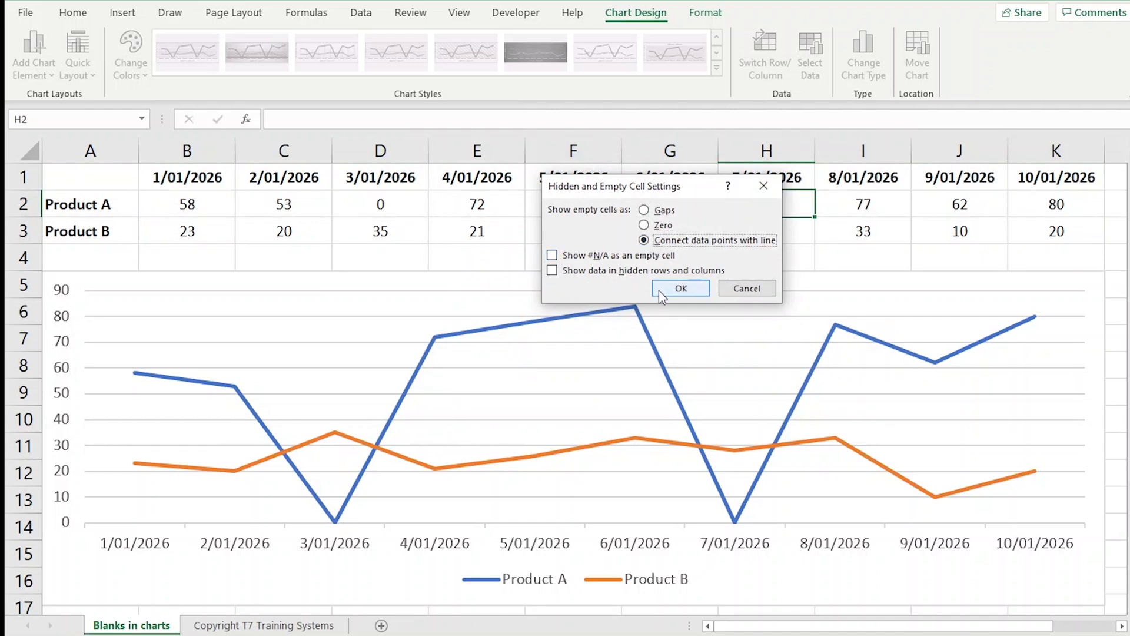
{"action": "left_click", "coordinate": [679, 288]}
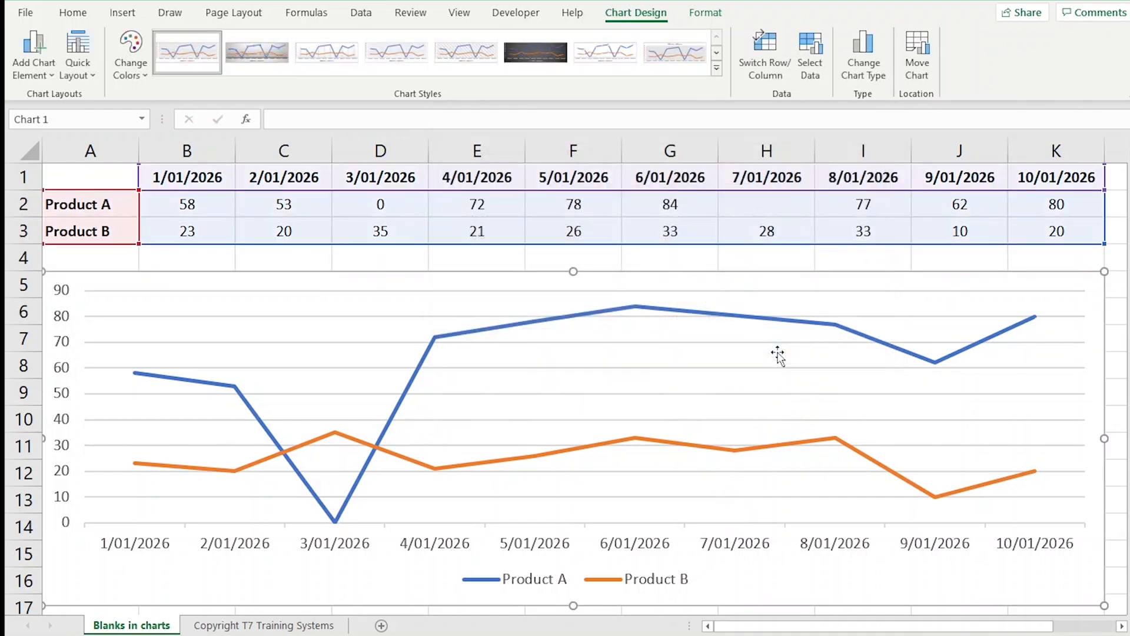
{"action": "mouse_move", "coordinate": [796, 336]}
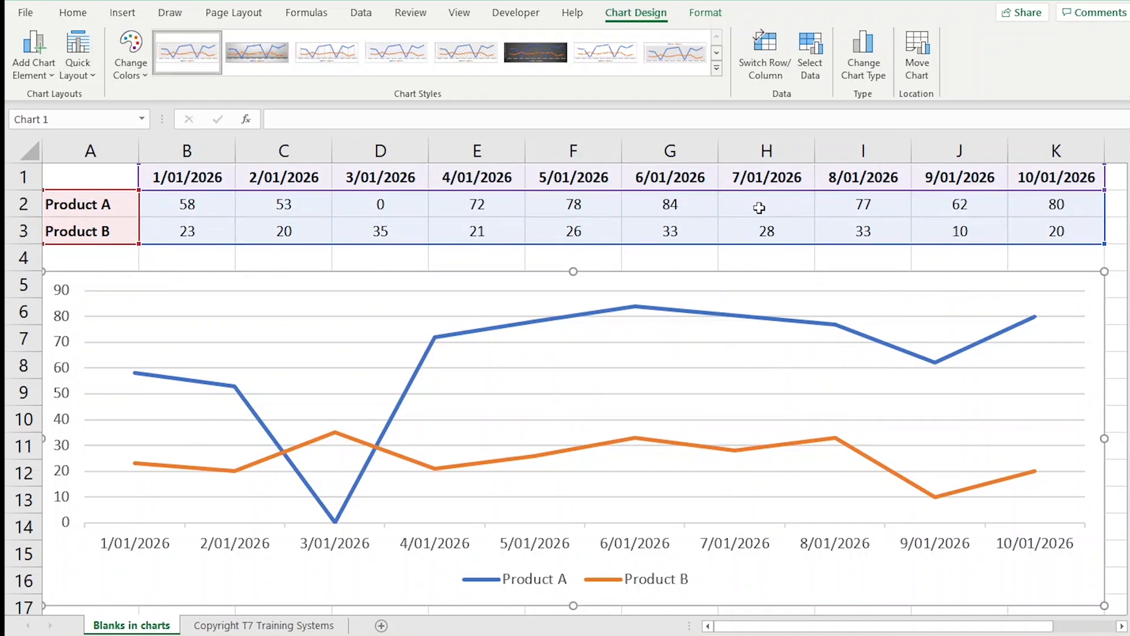
{"action": "mouse_move", "coordinate": [767, 207]}
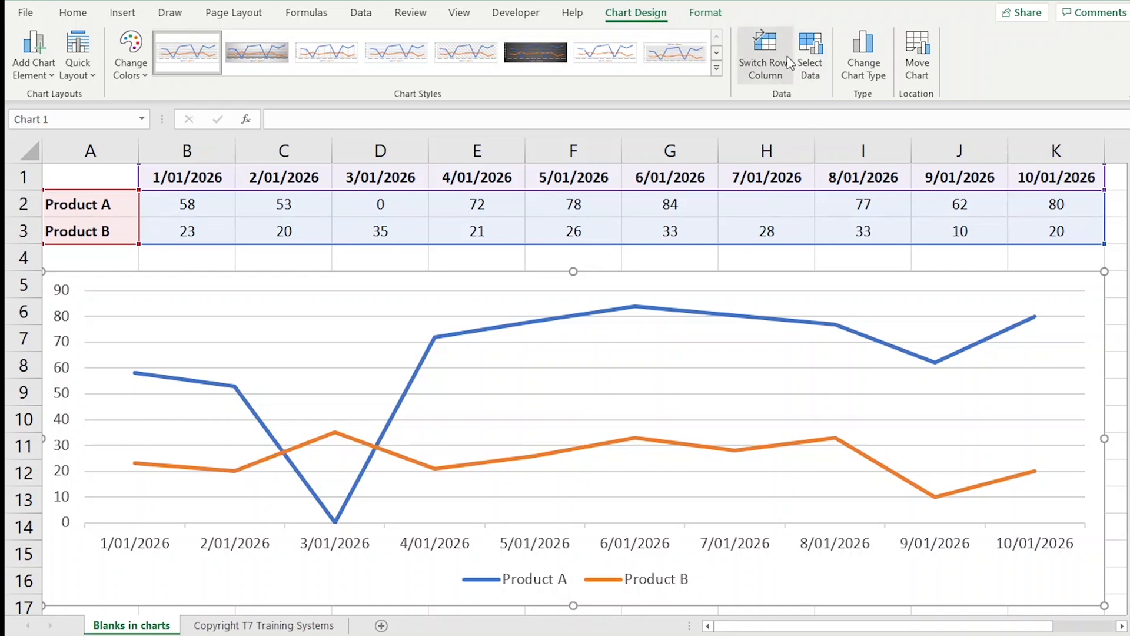
- Reopen Hidden and Empty Cell Settings and toggle 'Show data in hidden rows and columns' on then off
{"action": "left_click", "coordinate": [810, 54]}
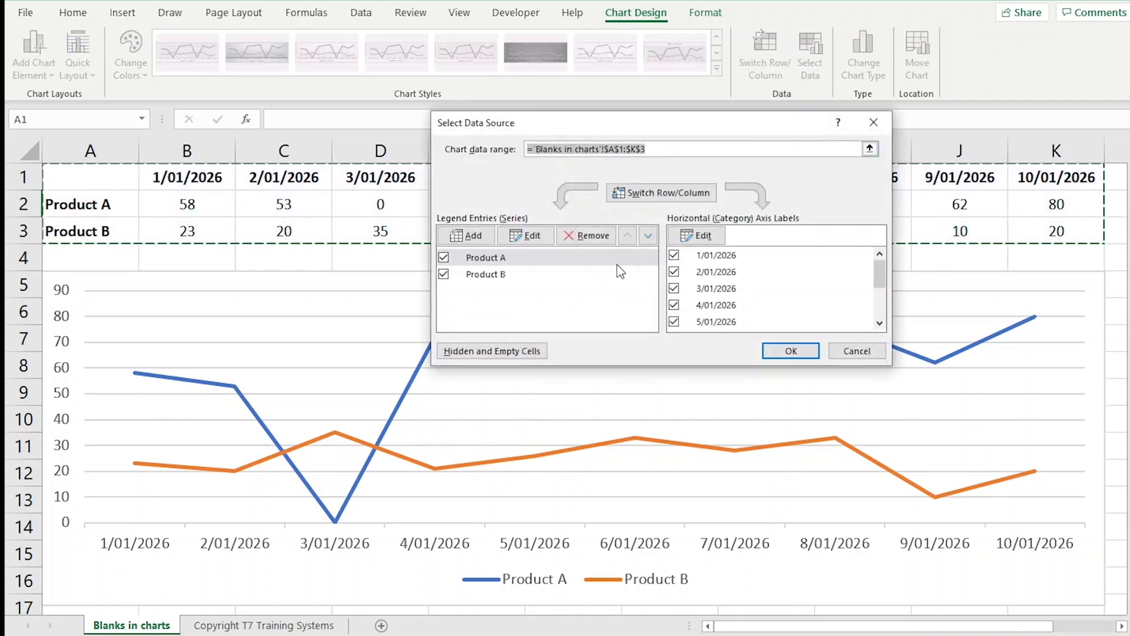
{"action": "left_click", "coordinate": [492, 351]}
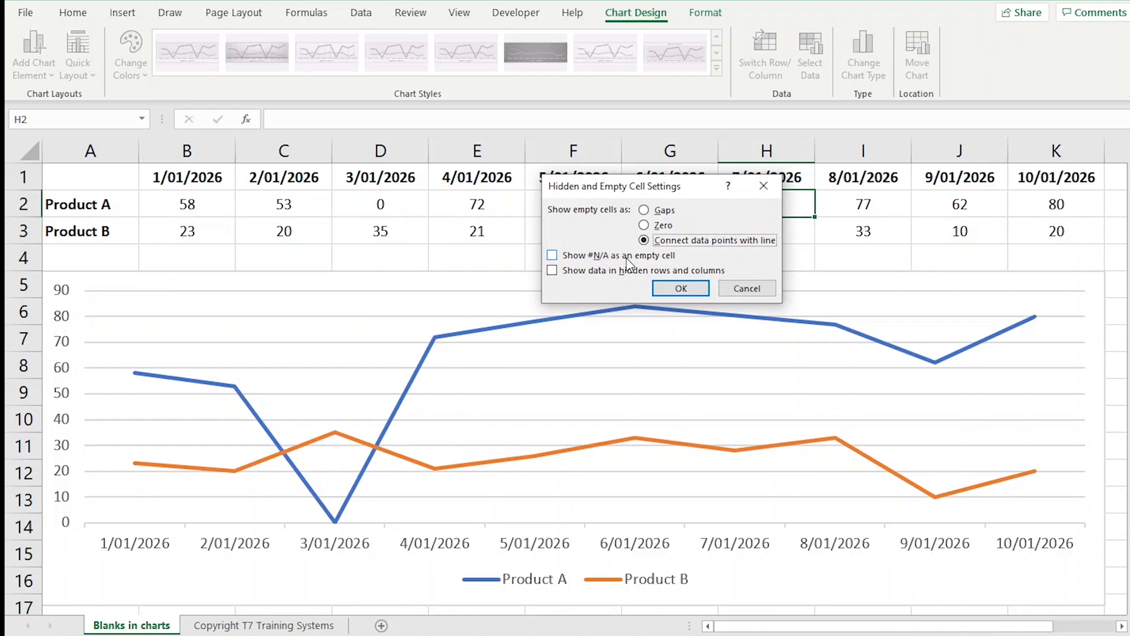
{"action": "mouse_move", "coordinate": [621, 217]}
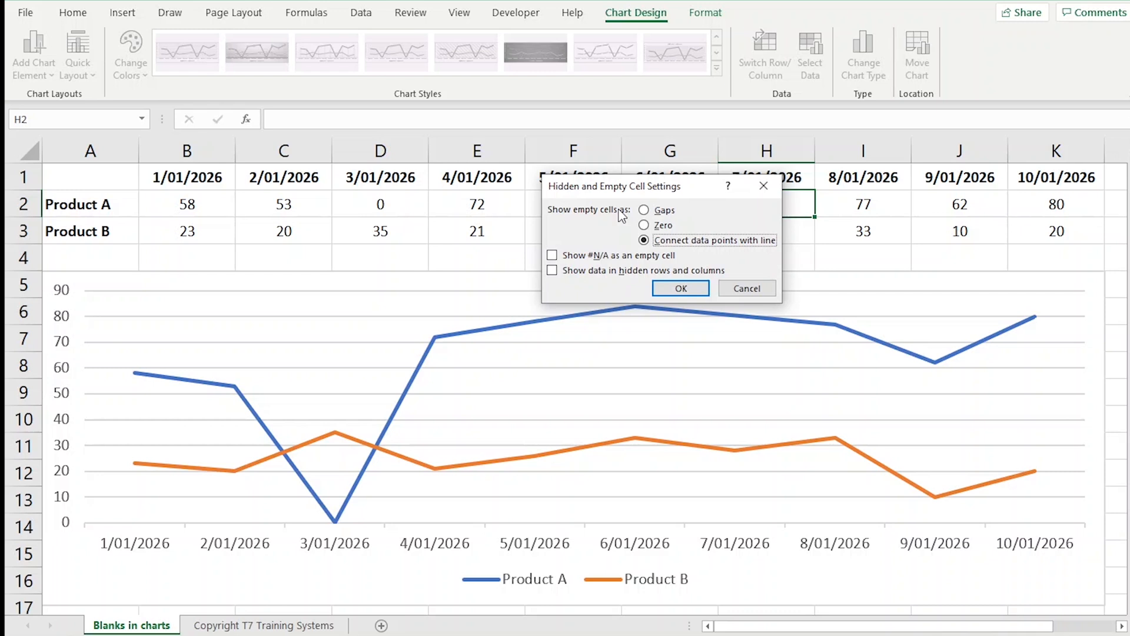
{"action": "mouse_move", "coordinate": [550, 278]}
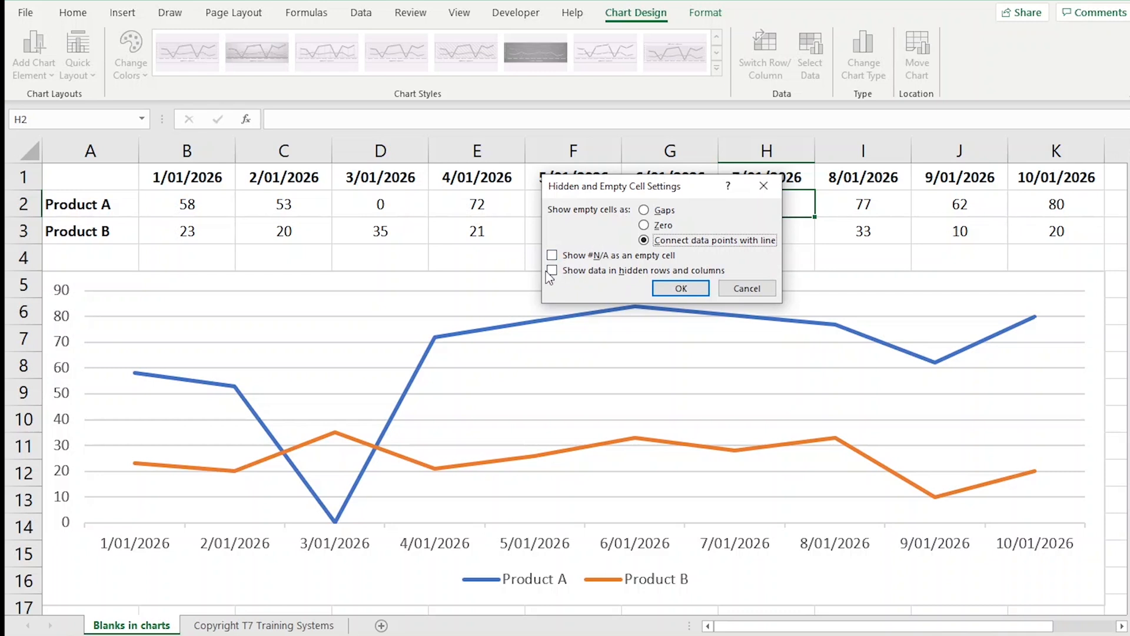
{"action": "left_click", "coordinate": [552, 270]}
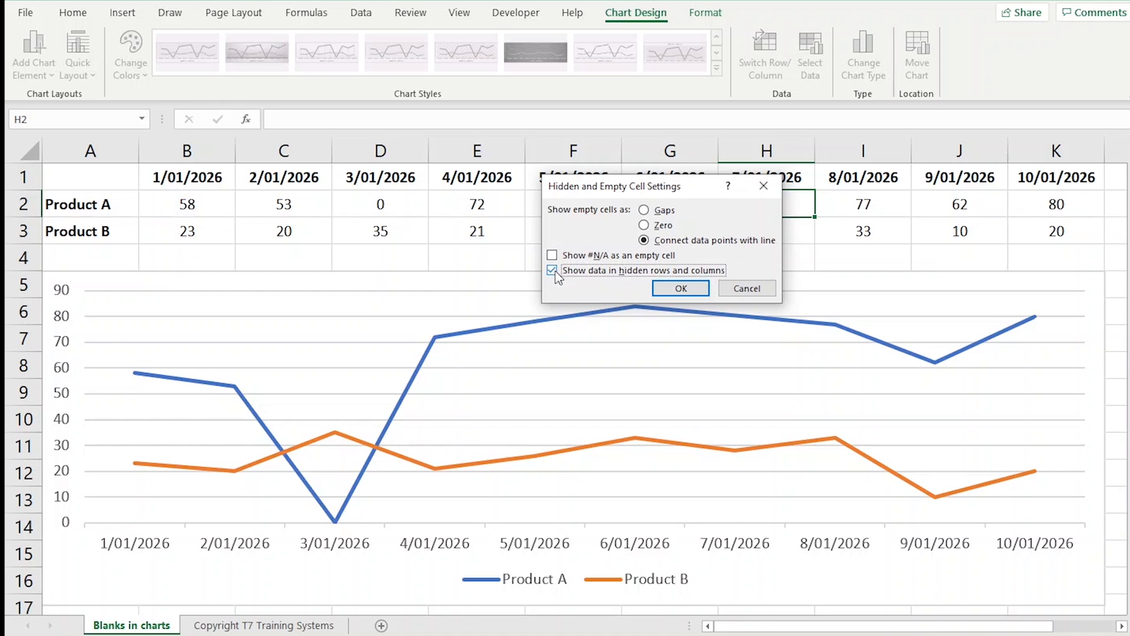
{"action": "left_click", "coordinate": [552, 269]}
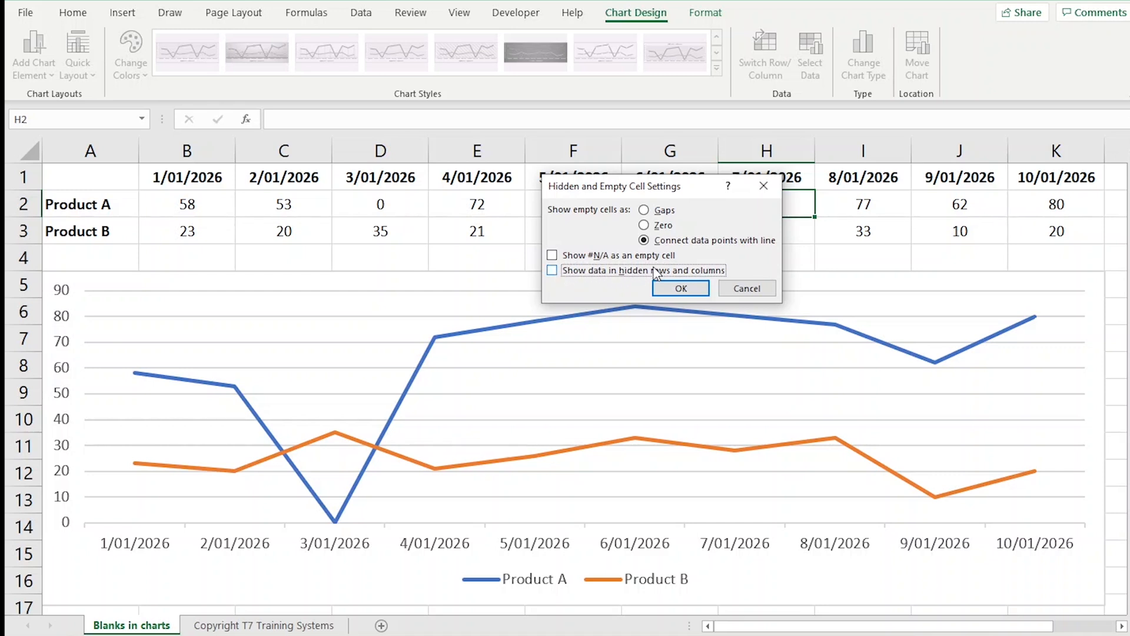